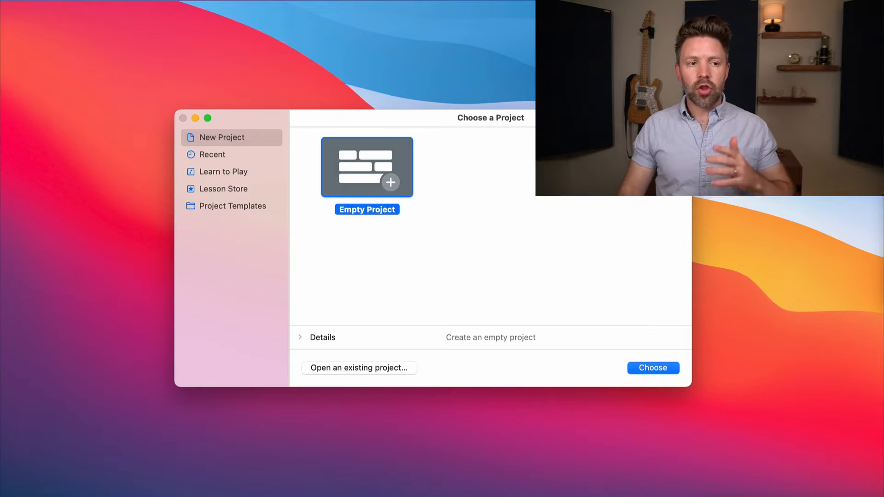
pyautogui.moveTo(294, 166)
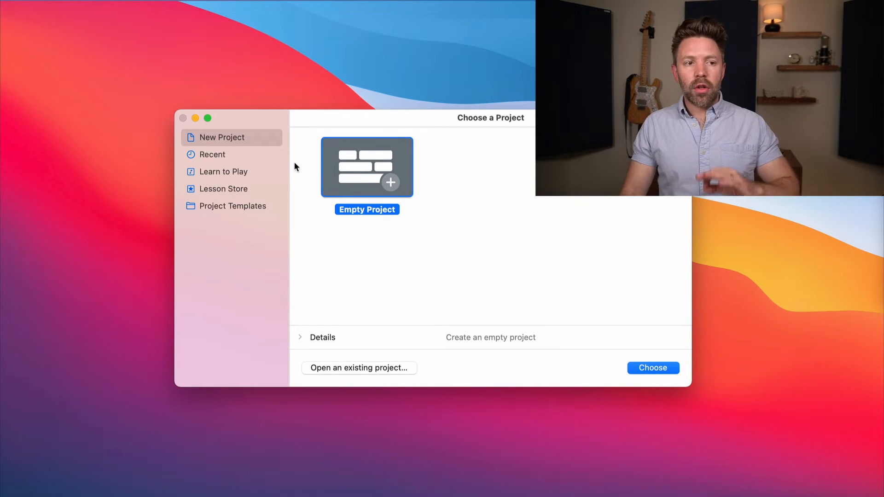
pyautogui.moveTo(395, 156)
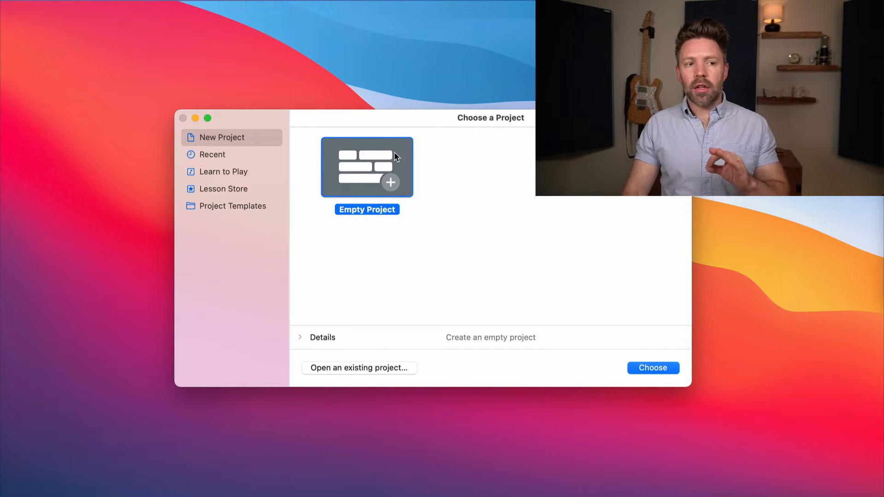
pyautogui.moveTo(369, 165)
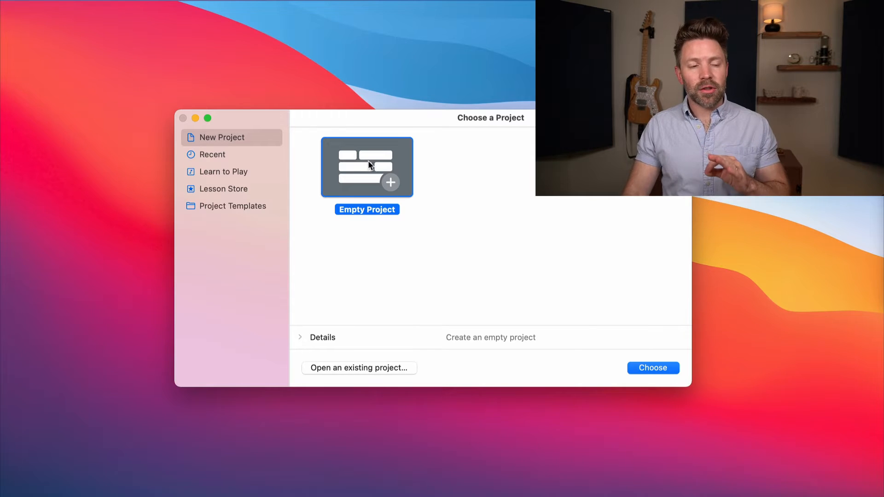
pyautogui.moveTo(383, 183)
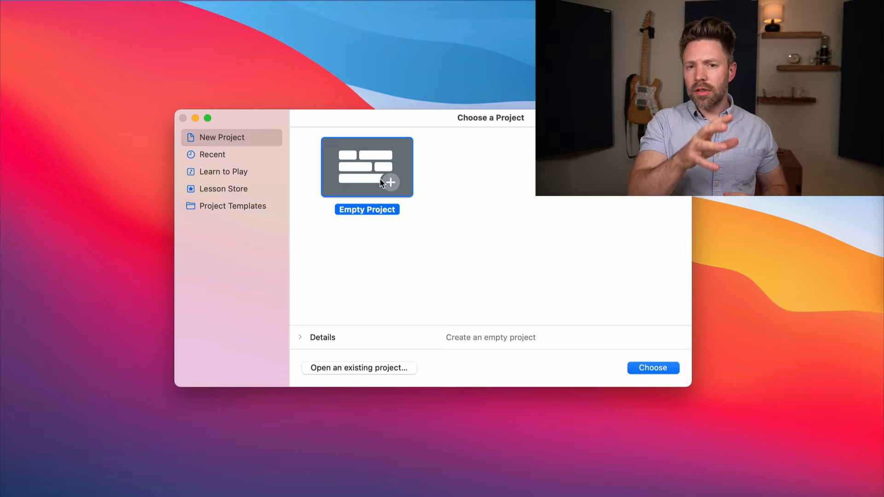
pyautogui.moveTo(225, 184)
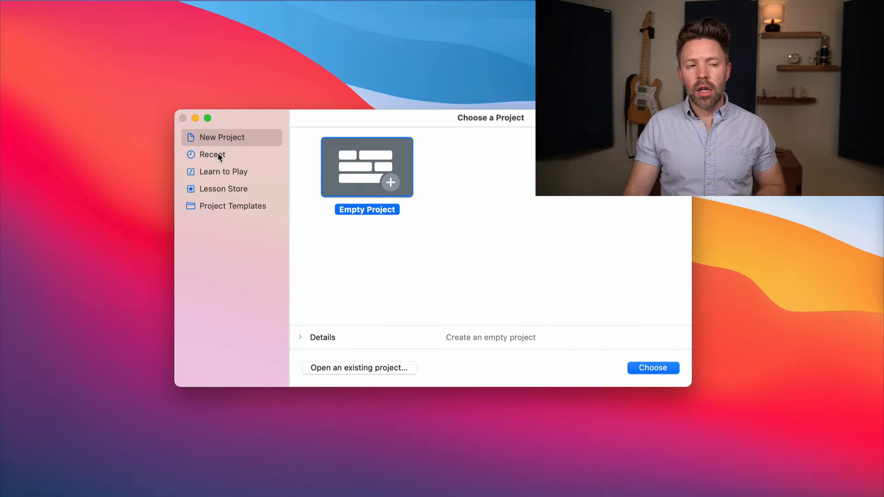
# Step: Browse Recent, Learn to Play and Lesson Store, ending on Project Templates in the chooser
pyautogui.click(213, 154)
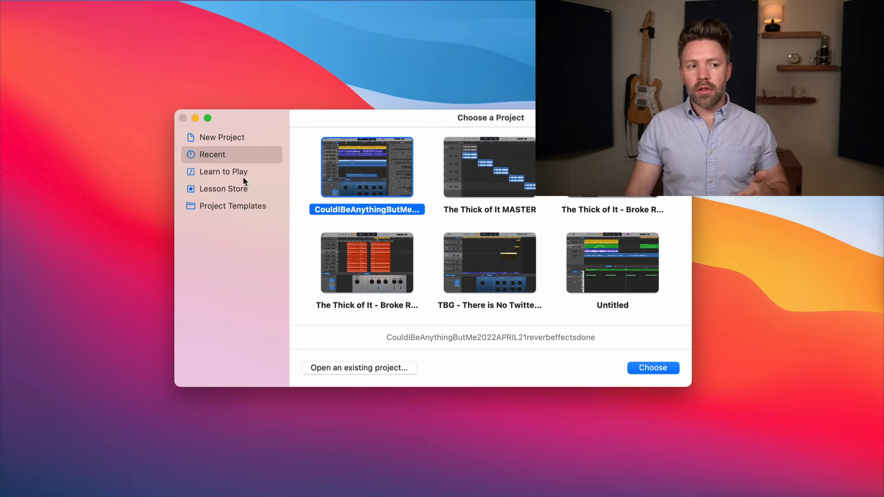
pyautogui.click(223, 172)
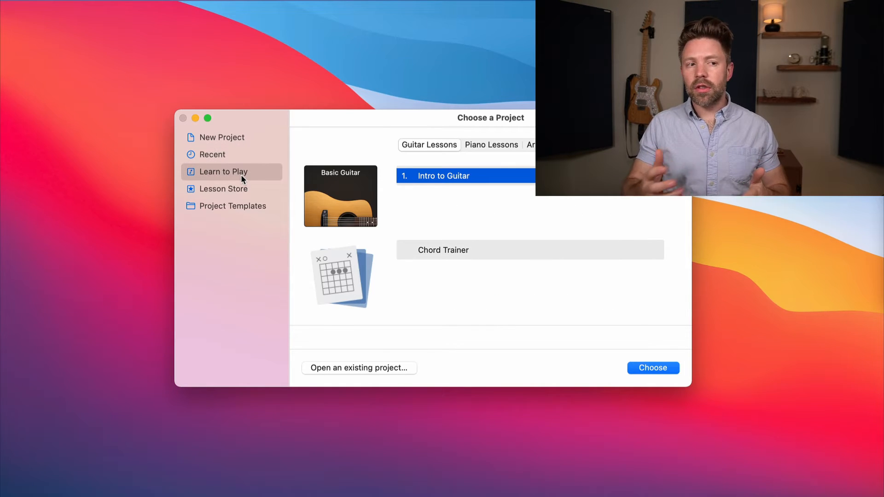
pyautogui.moveTo(232, 191)
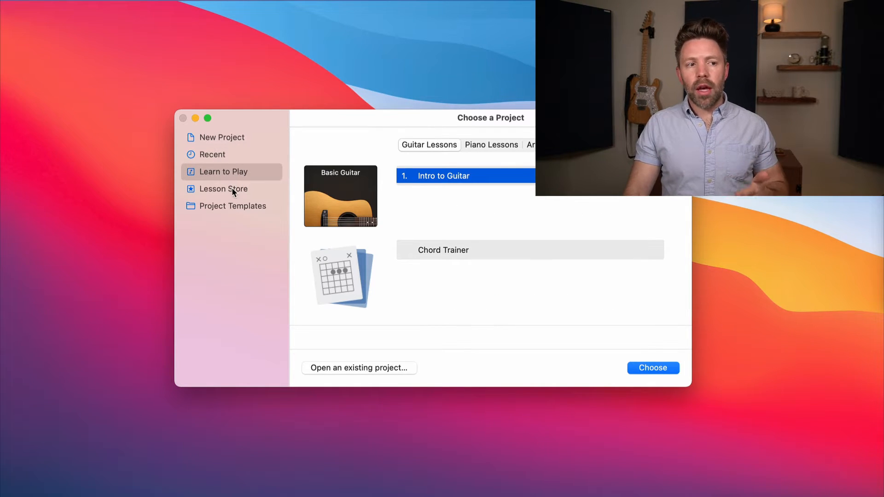
pyautogui.click(223, 188)
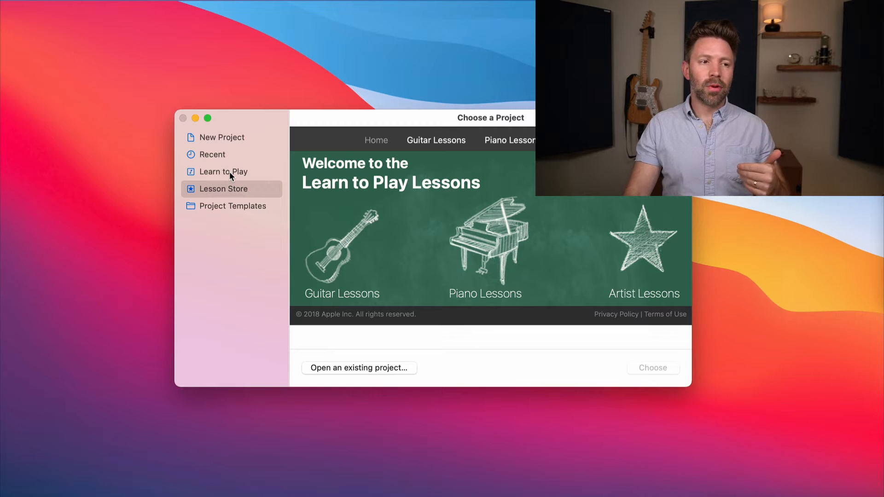
pyautogui.click(232, 205)
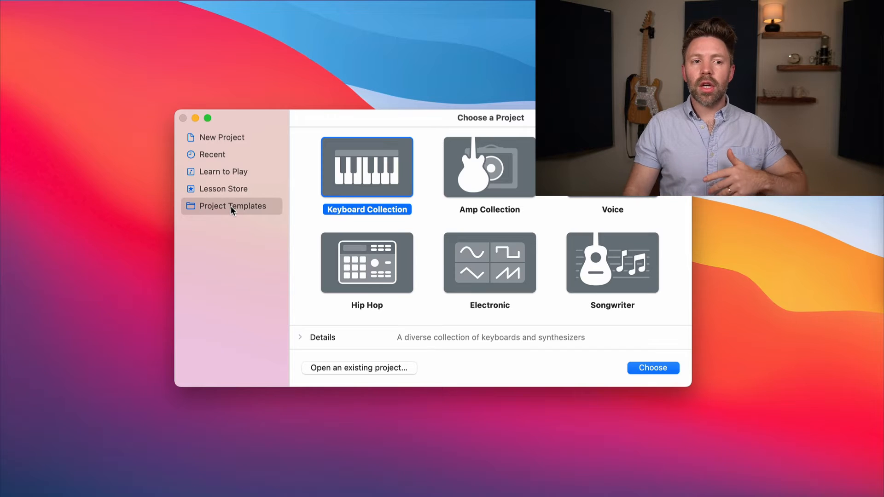
pyautogui.moveTo(512, 292)
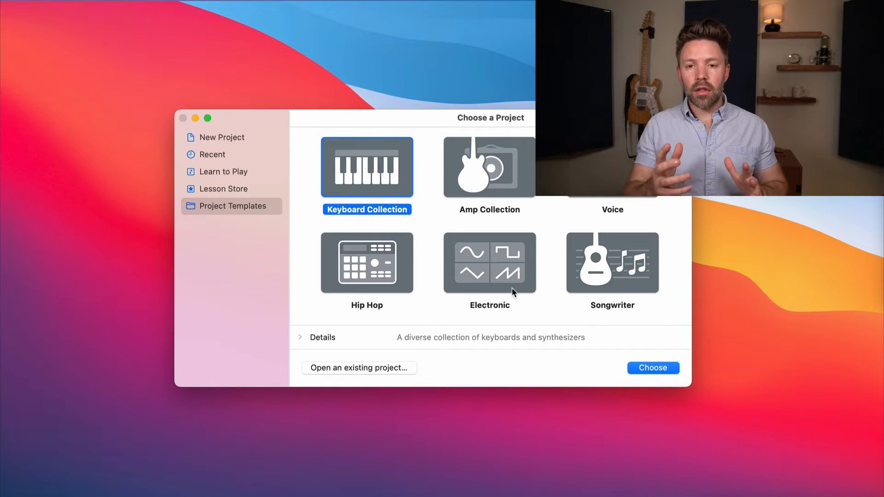
pyautogui.moveTo(451, 255)
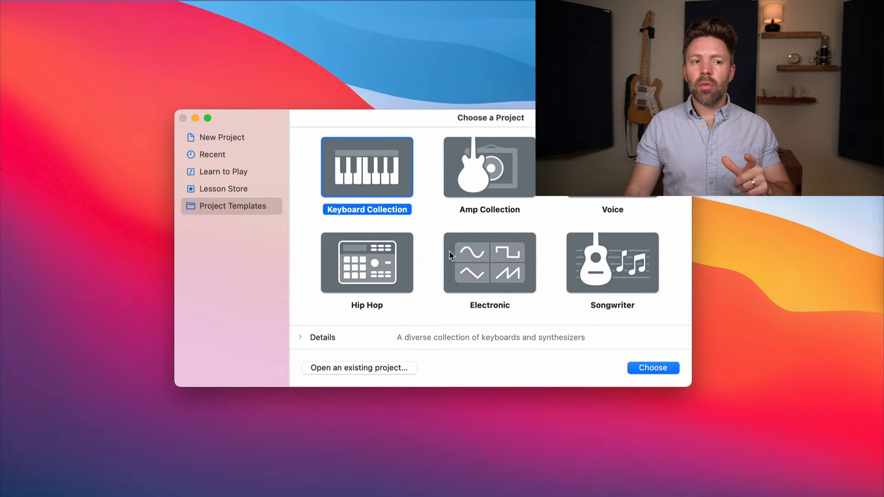
pyautogui.moveTo(386, 208)
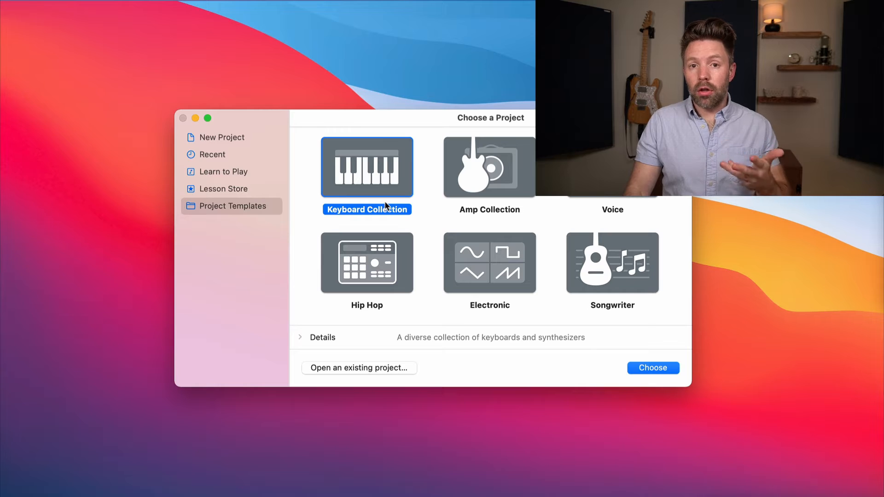
pyautogui.moveTo(659, 371)
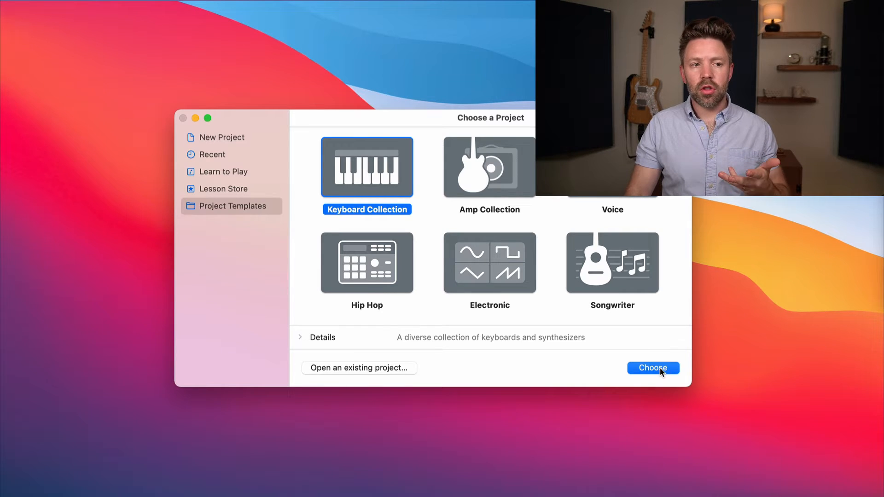
# Step: Create a Keyboard Collection project and audition the Steinway Grand Piano, Tonewheel Organ and Classic D6 tracks
pyautogui.click(653, 368)
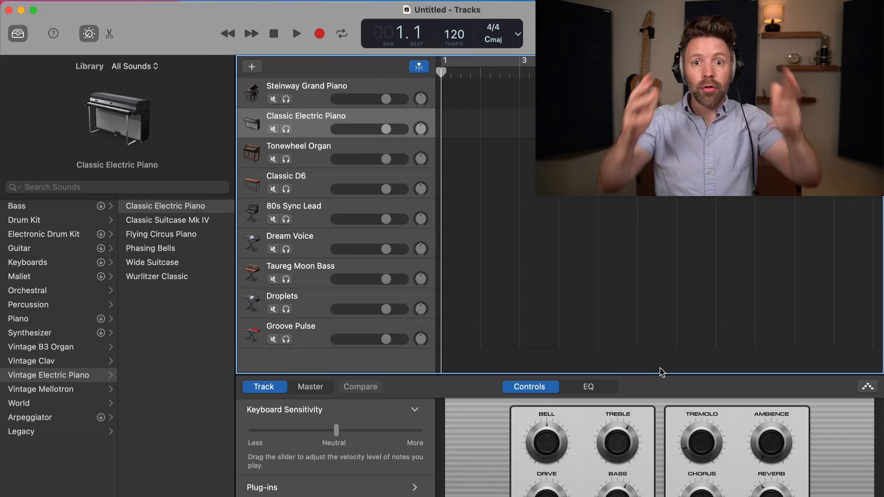
pyautogui.moveTo(713, 394)
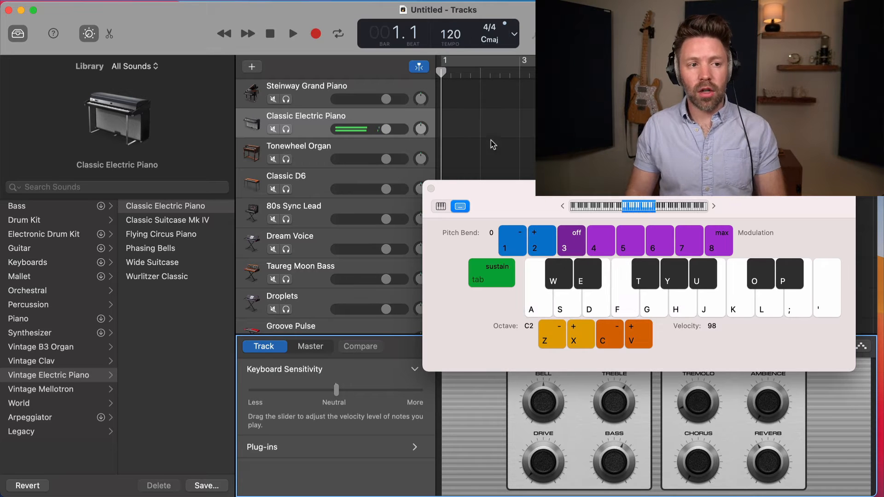
pyautogui.click(307, 90)
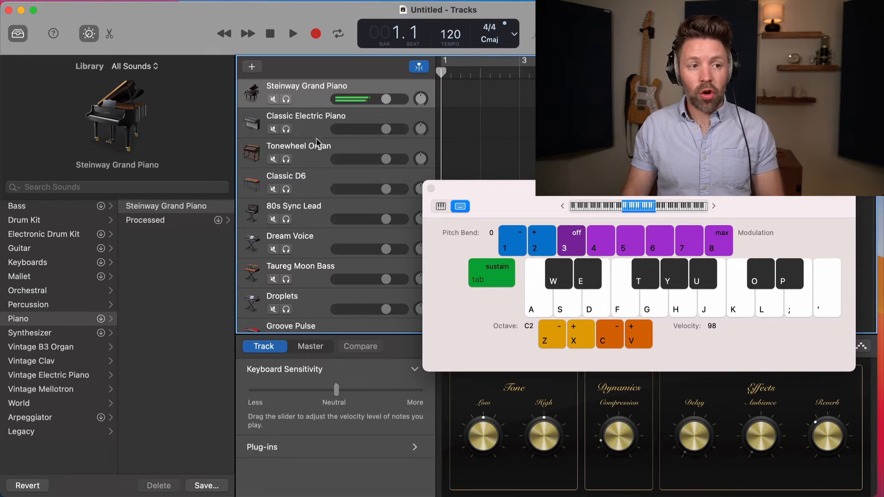
pyautogui.click(316, 150)
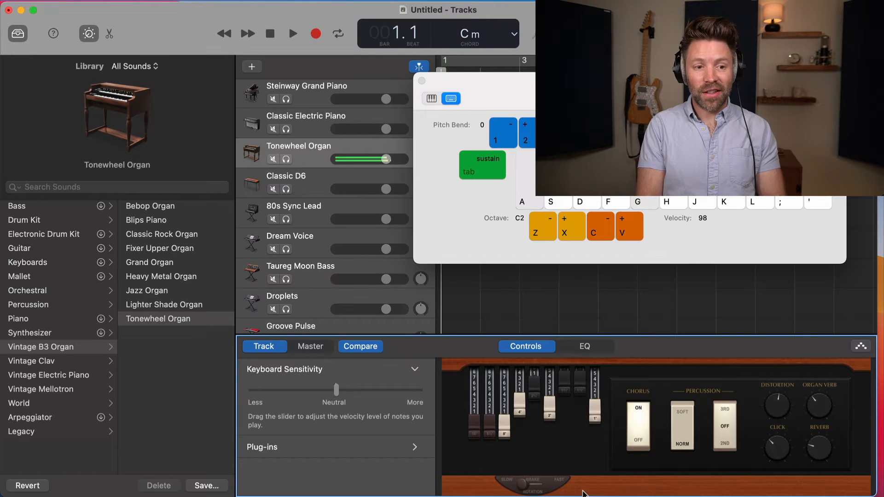
pyautogui.click(462, 33)
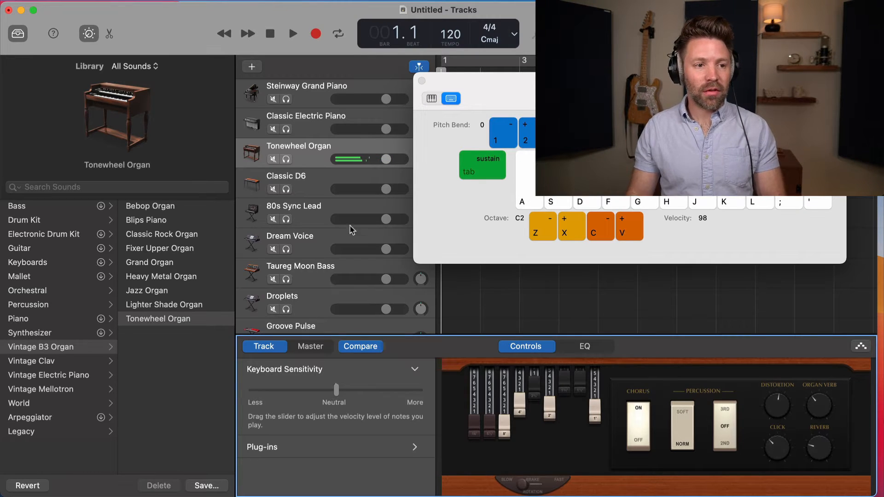
pyautogui.click(298, 184)
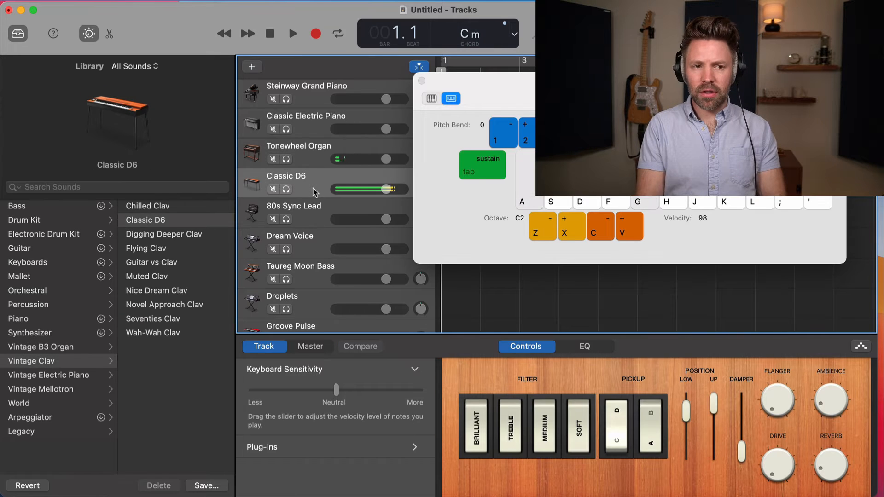
pyautogui.click(468, 34)
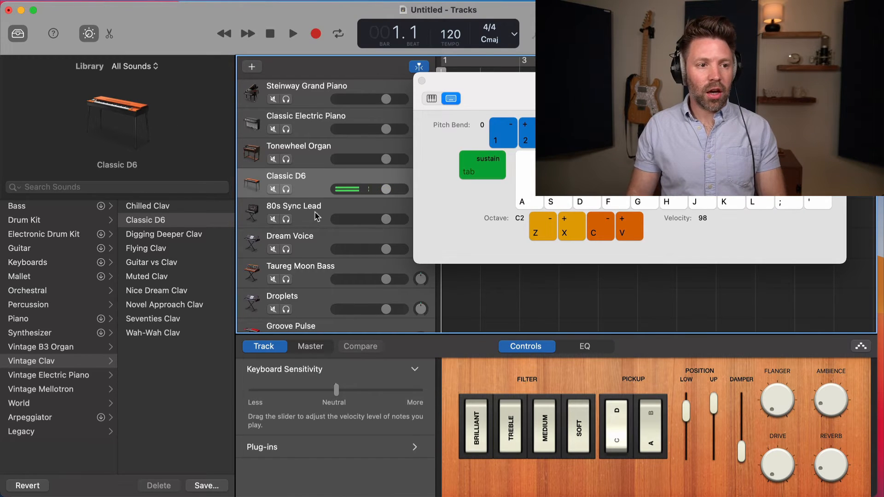
# Step: Audition the 80s Sync Lead and Groove Pulse synth tracks, then begin closing the untitled project
pyautogui.click(293, 206)
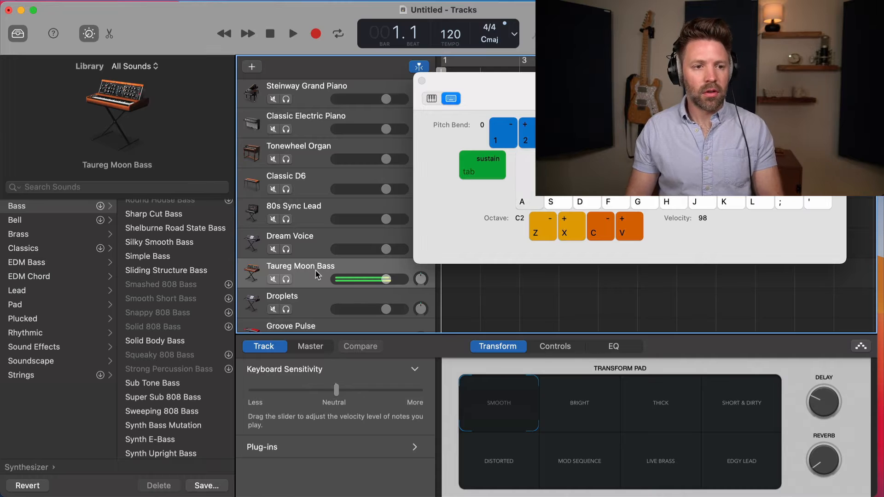
pyautogui.click(300, 296)
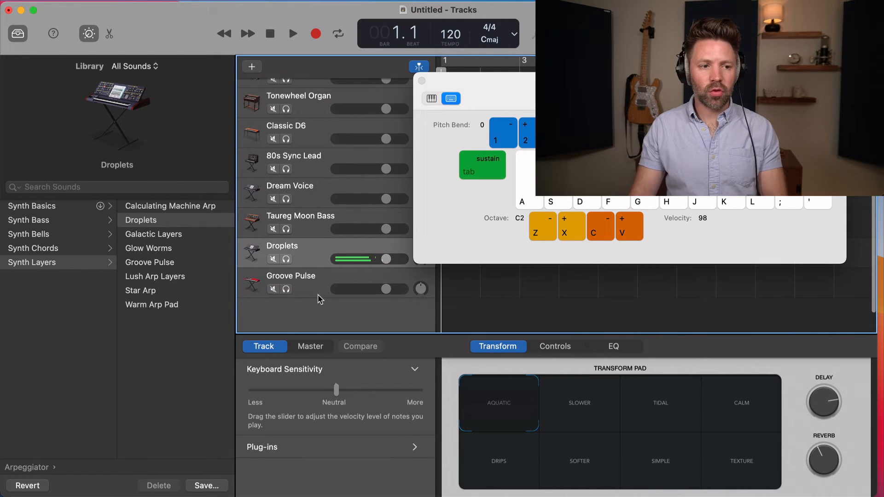
pyautogui.click(290, 276)
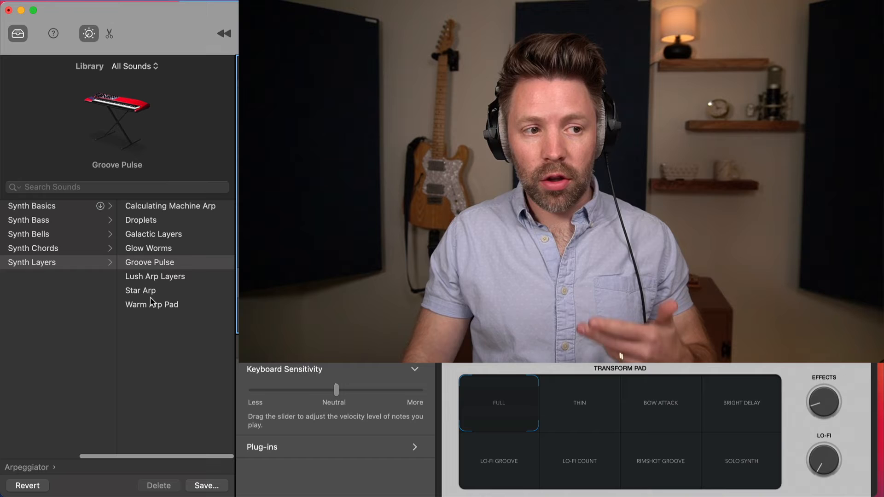
pyautogui.click(33, 248)
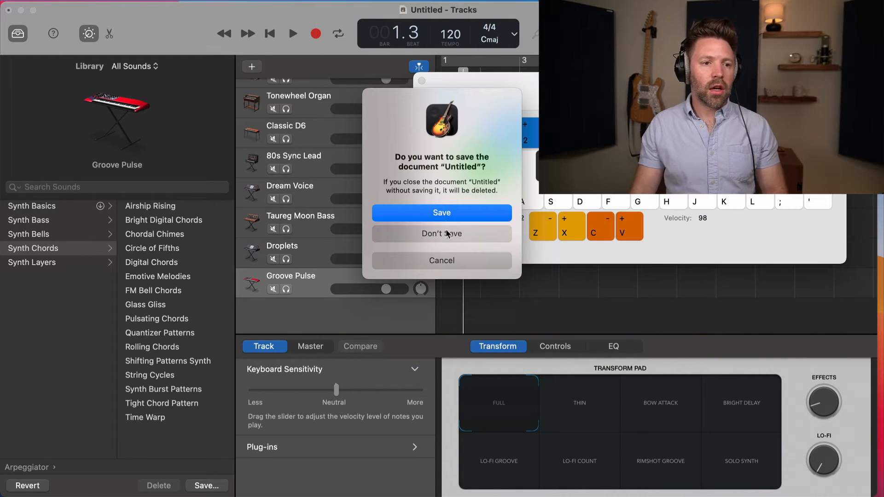
# Step: Discard the keyboard project, open Amp Collection, and monitor interface input 1 live through Amazing Tweed
pyautogui.click(441, 233)
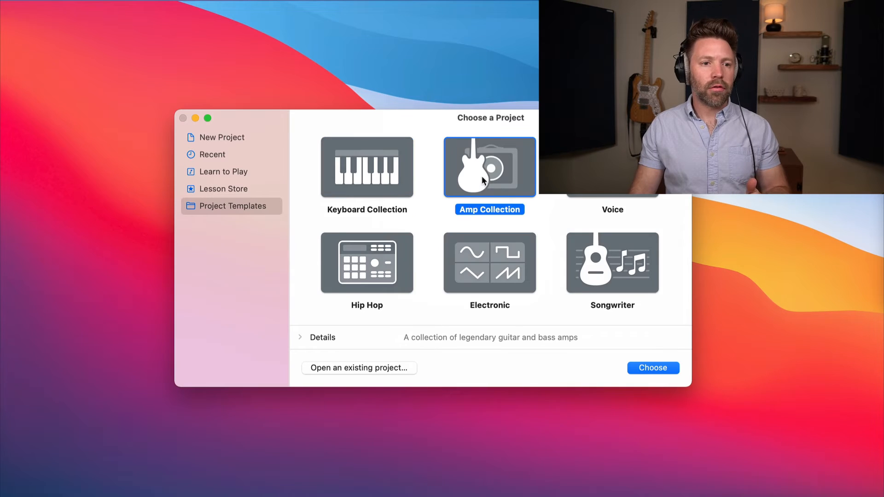
pyautogui.click(652, 367)
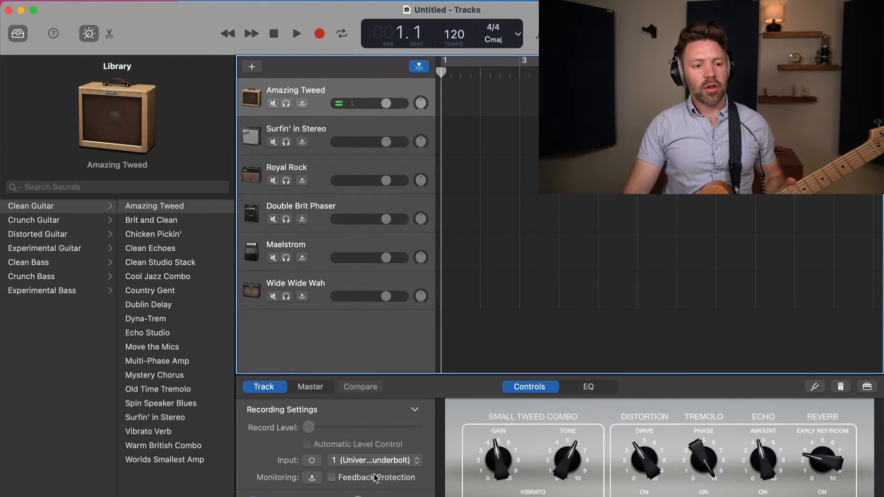
pyautogui.click(374, 460)
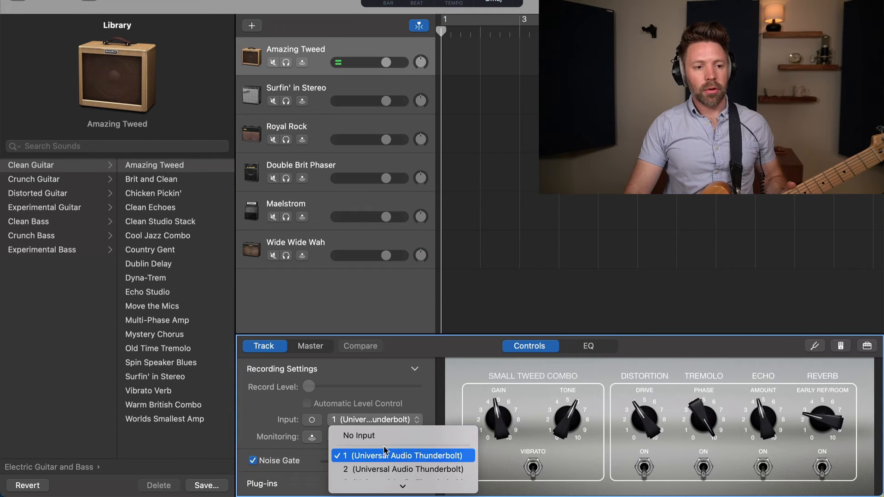
pyautogui.click(402, 455)
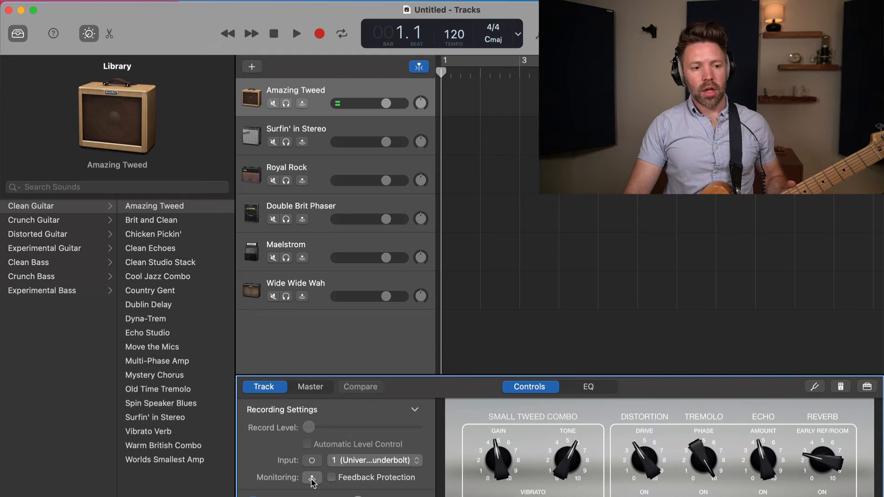
pyautogui.click(311, 478)
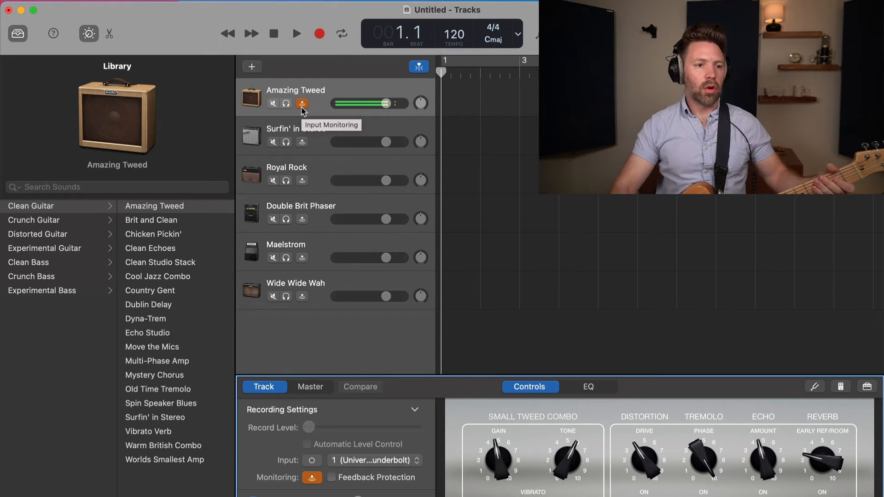
pyautogui.moveTo(309, 135)
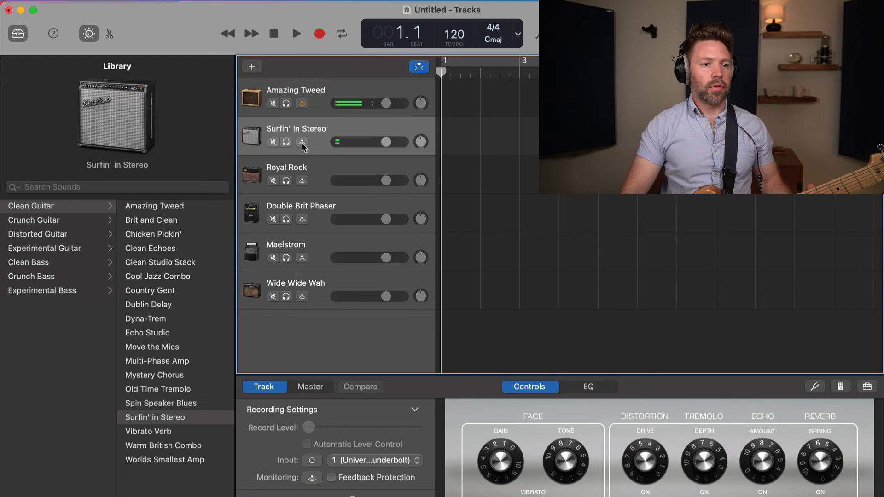
# Step: Monitor the guitar through Surfin' in Stereo, Double Brit Phaser, Maelstrom and Wide Wide Wah in turn
pyautogui.click(302, 141)
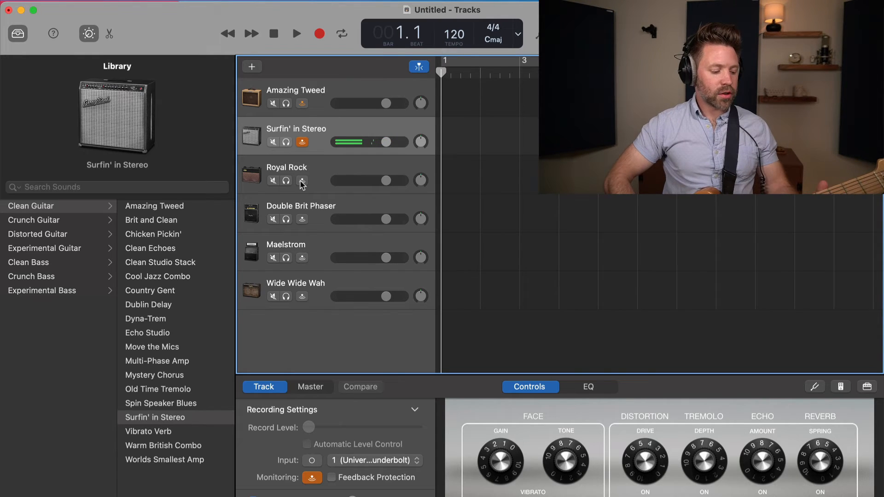
pyautogui.moveTo(302, 181)
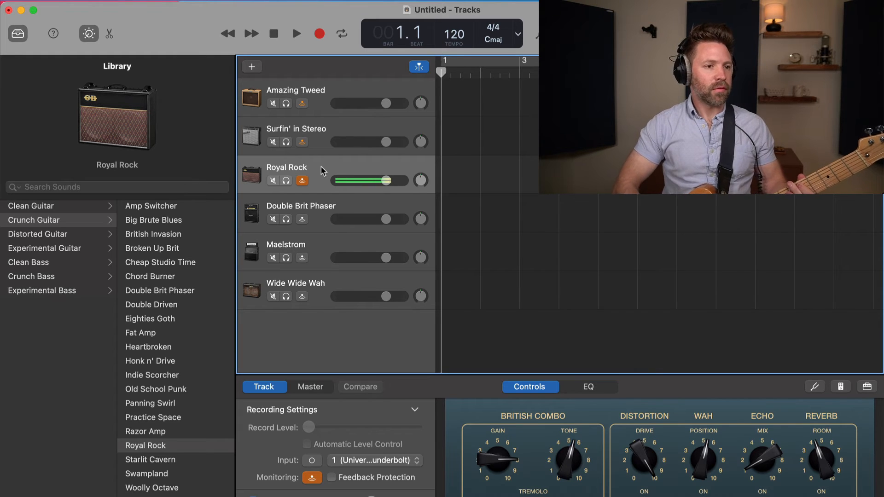
pyautogui.click(300, 205)
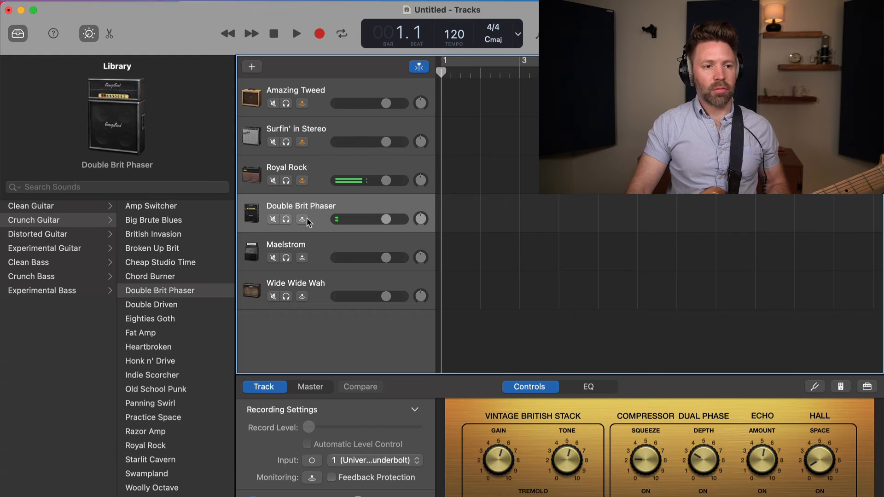
pyautogui.click(302, 219)
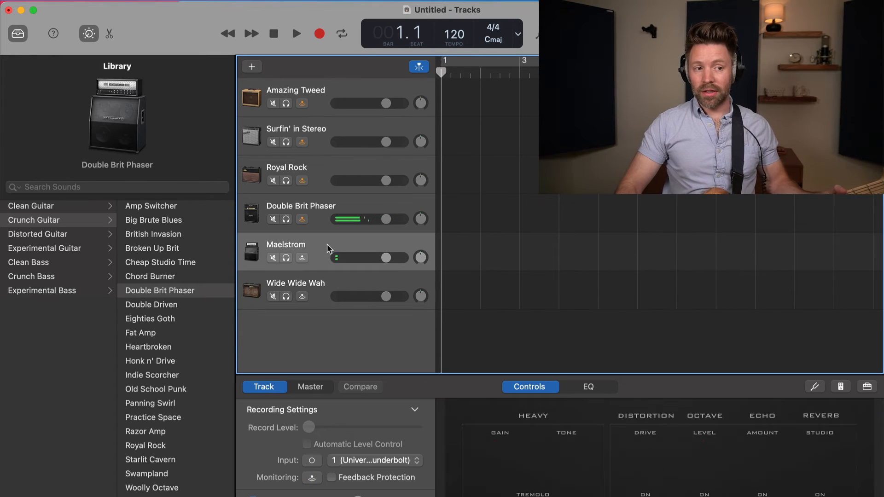
pyautogui.click(301, 258)
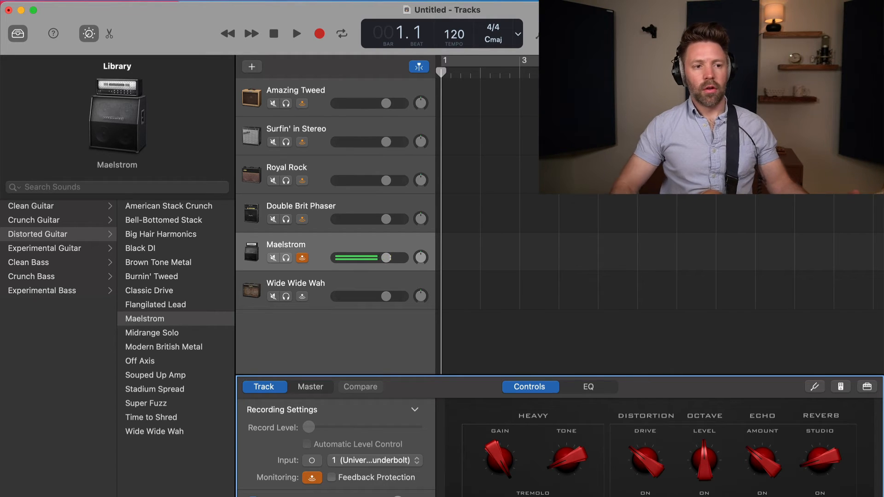
pyautogui.click(295, 283)
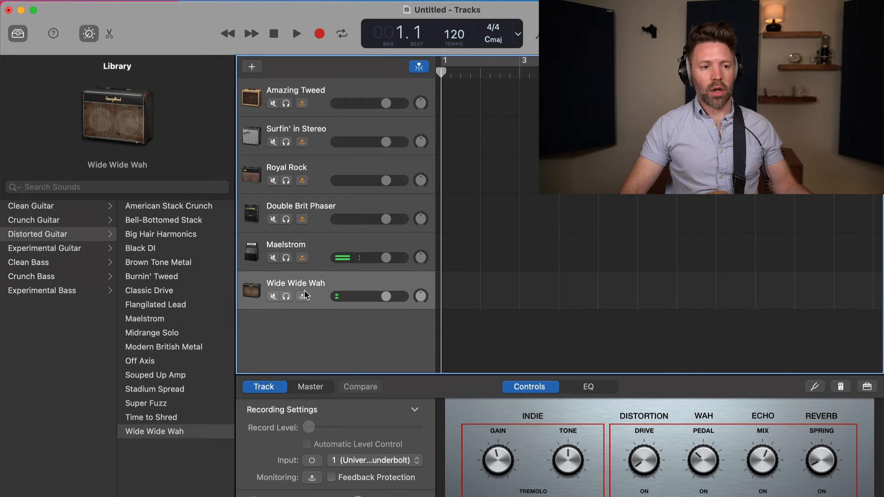
pyautogui.click(302, 297)
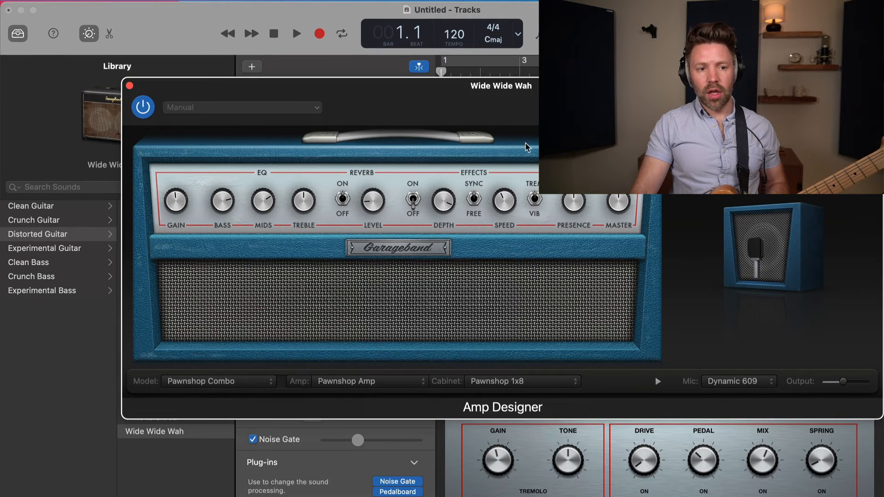
# Step: Swap Wide Wide Wah's amp for a High Octane Head with a Sunshine 4x12 cabinet and review its pedalboard
pyautogui.click(369, 381)
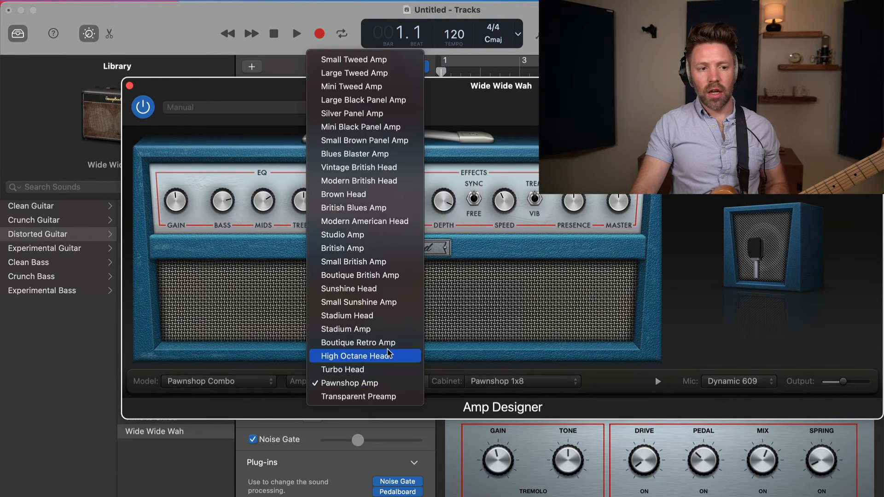
pyautogui.click(355, 356)
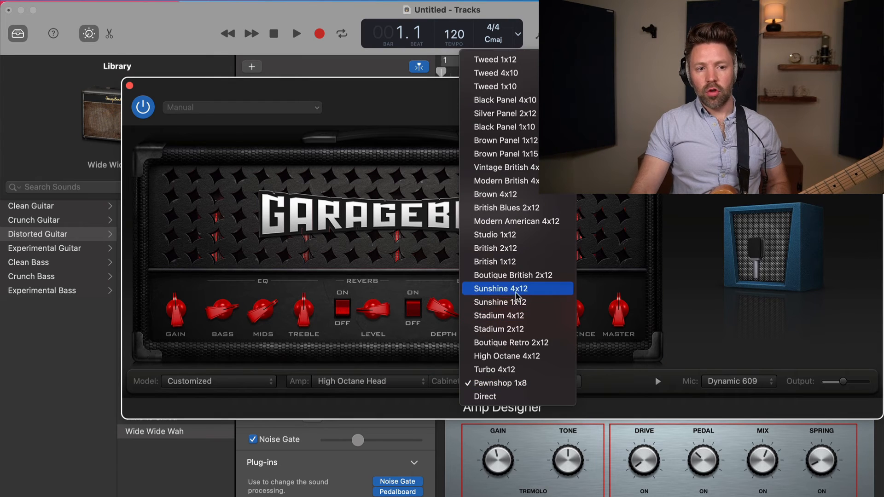
pyautogui.click(501, 288)
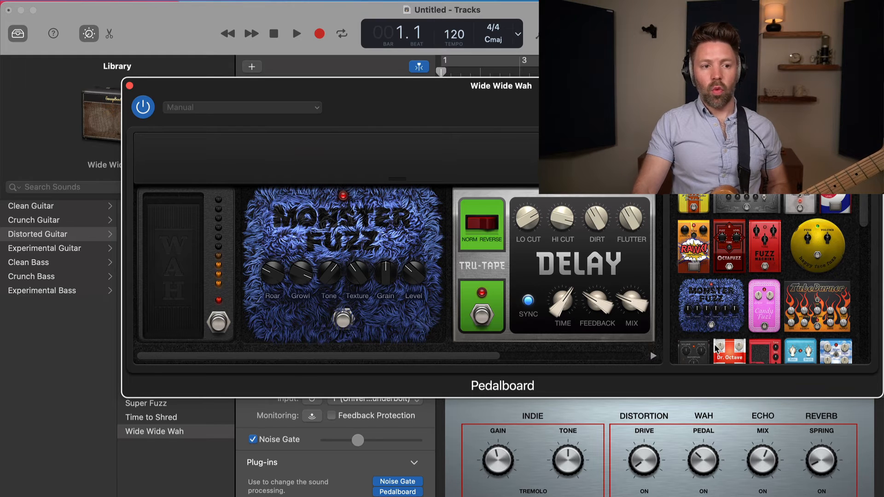
pyautogui.moveTo(398, 218)
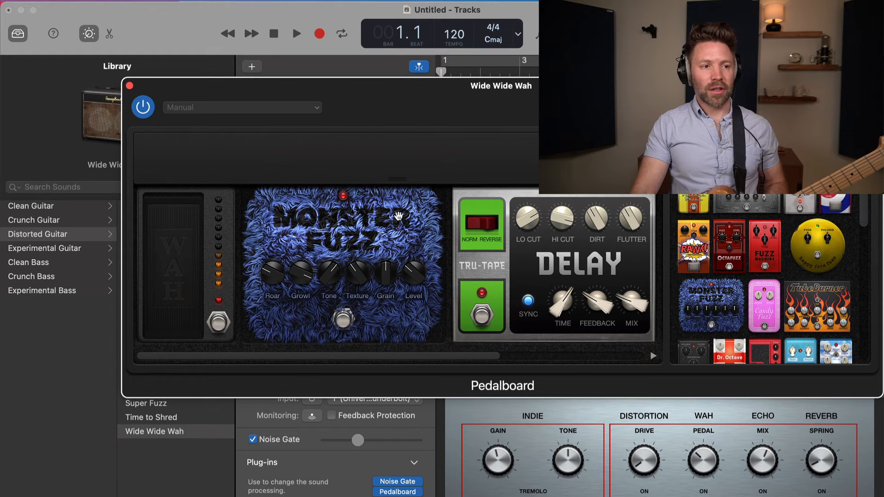
pyautogui.click(130, 85)
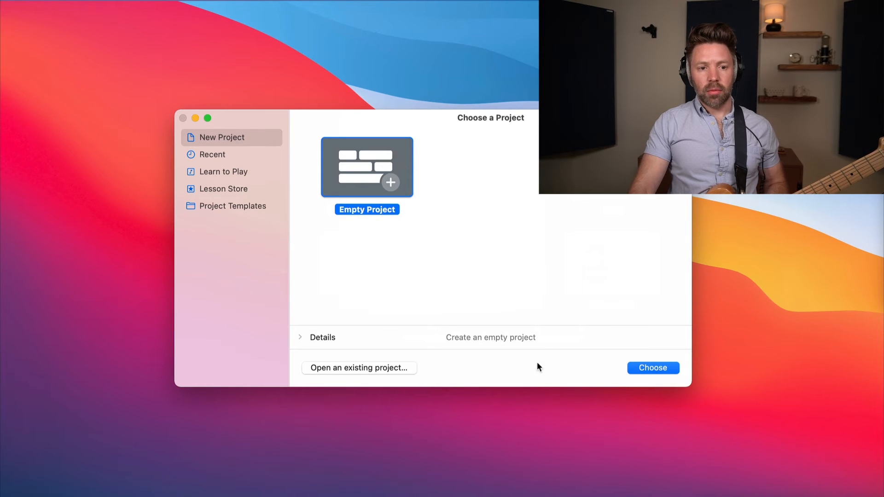
# Step: Start an empty project with a drummer track, play its region and switch it to the Heavy drum kit
pyautogui.click(652, 367)
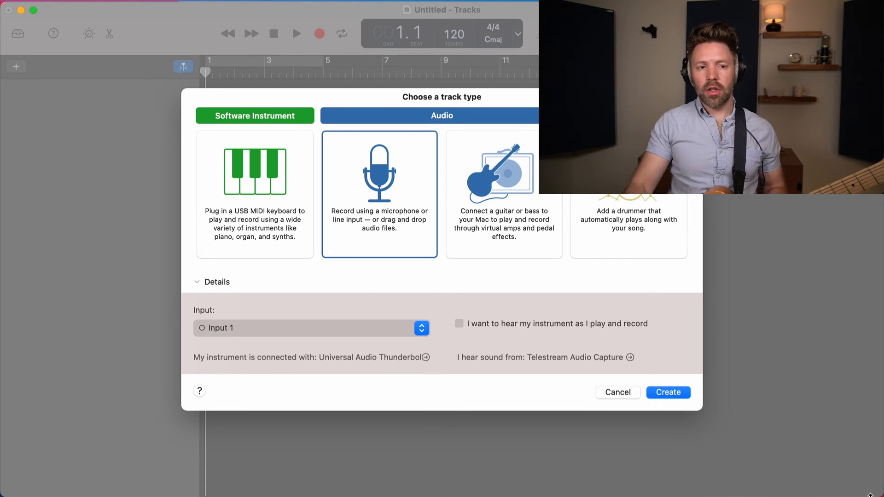
pyautogui.click(628, 195)
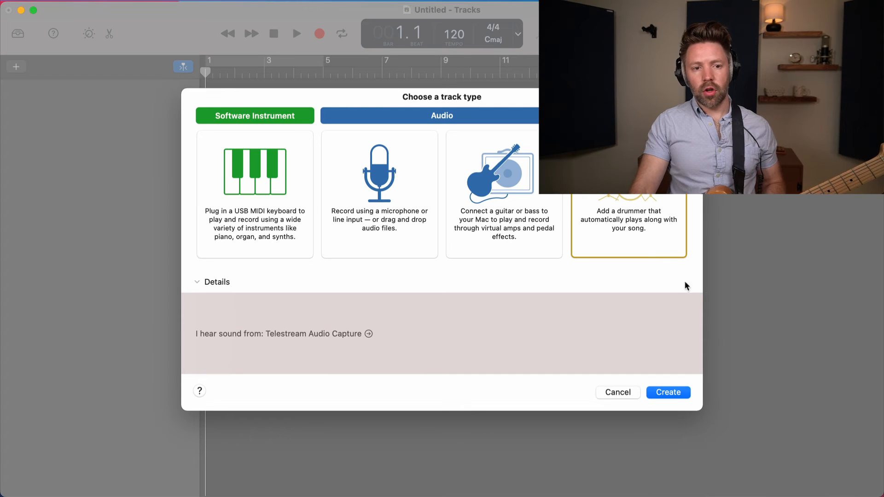
pyautogui.click(667, 393)
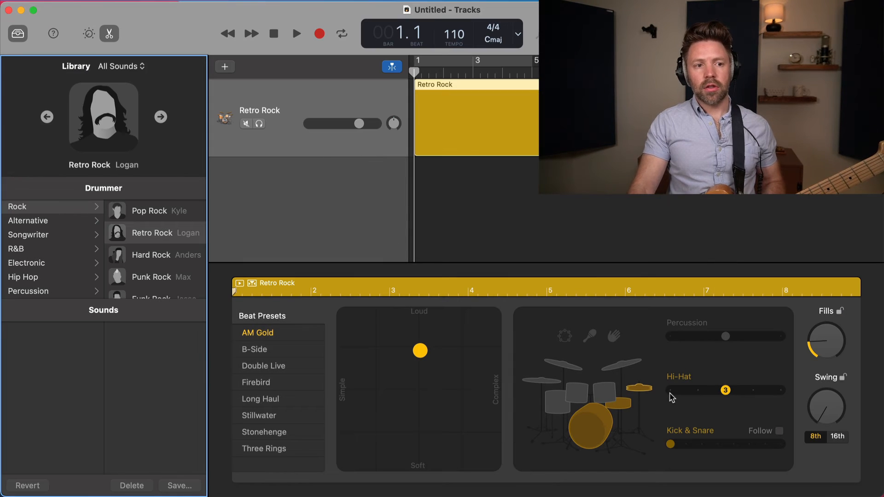
pyautogui.click(296, 33)
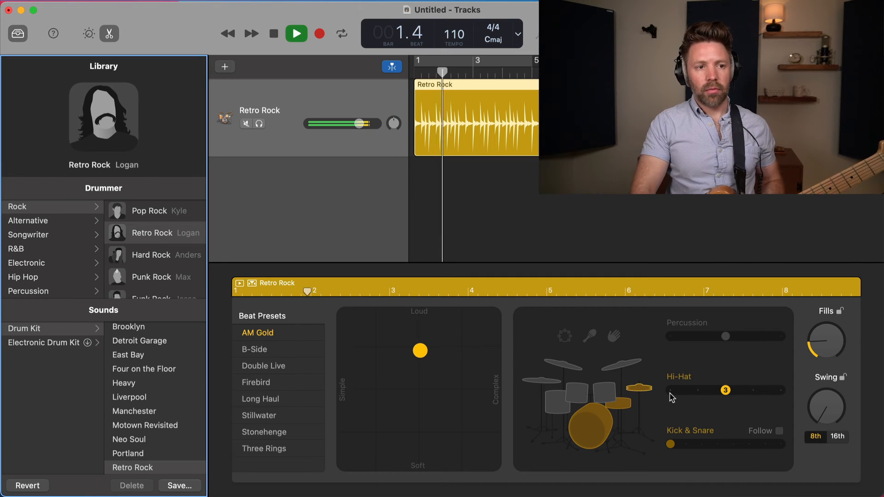
pyautogui.click(296, 33)
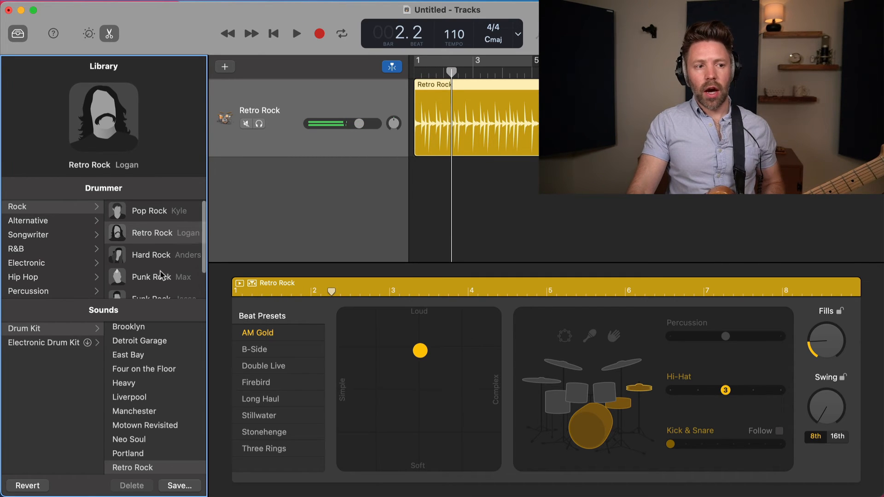
pyautogui.click(128, 355)
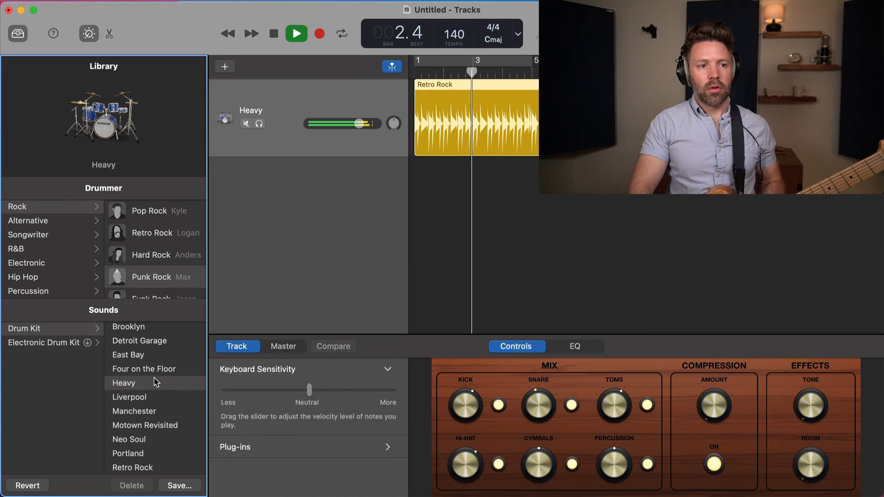
pyautogui.click(273, 33)
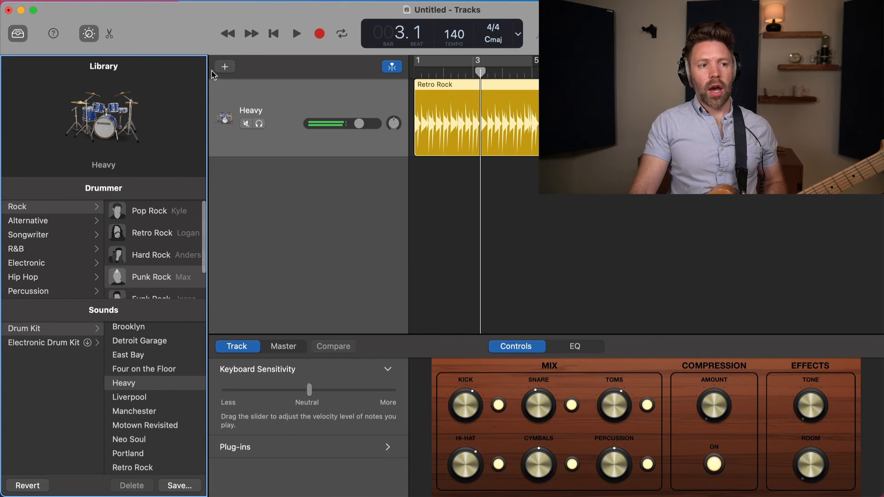
# Step: Add a guitar amp track set to Cool Jazz Combo and show its plug-in list
pyautogui.click(224, 67)
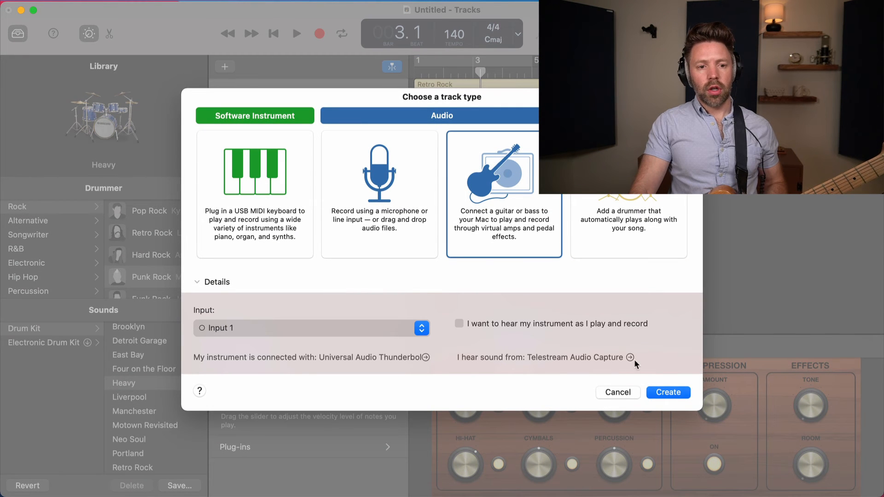
pyautogui.click(667, 392)
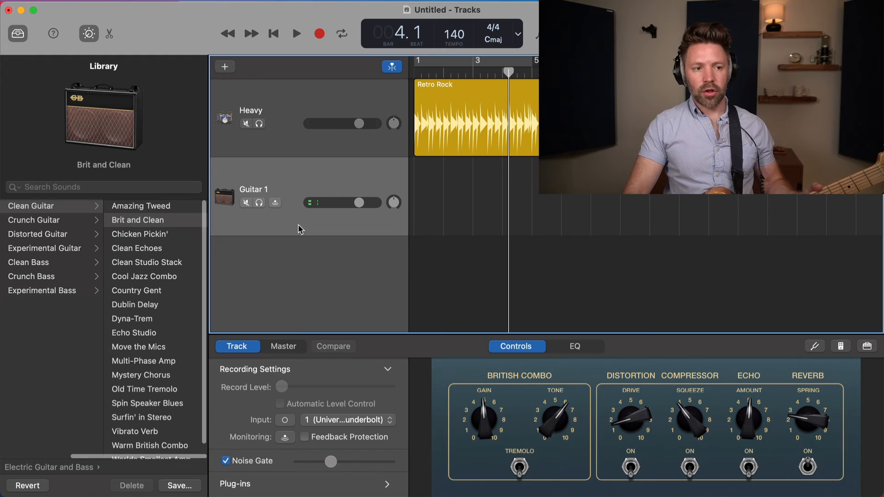
pyautogui.moveTo(340, 215)
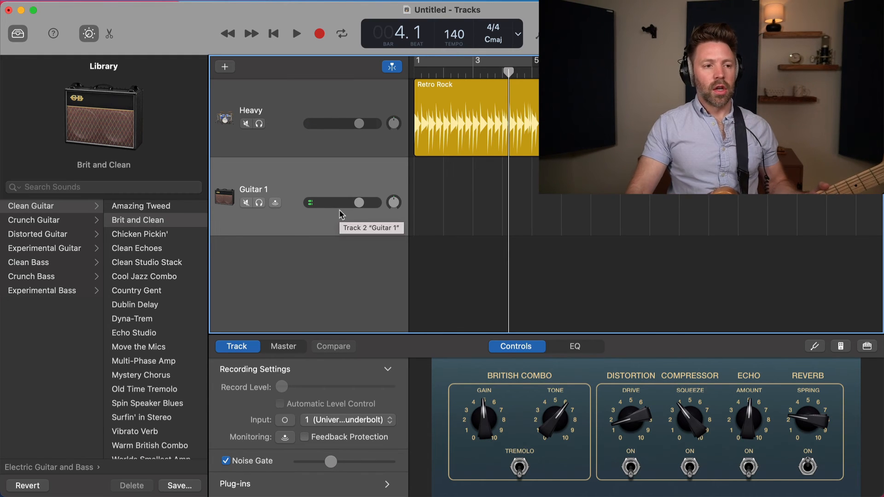
pyautogui.click(144, 277)
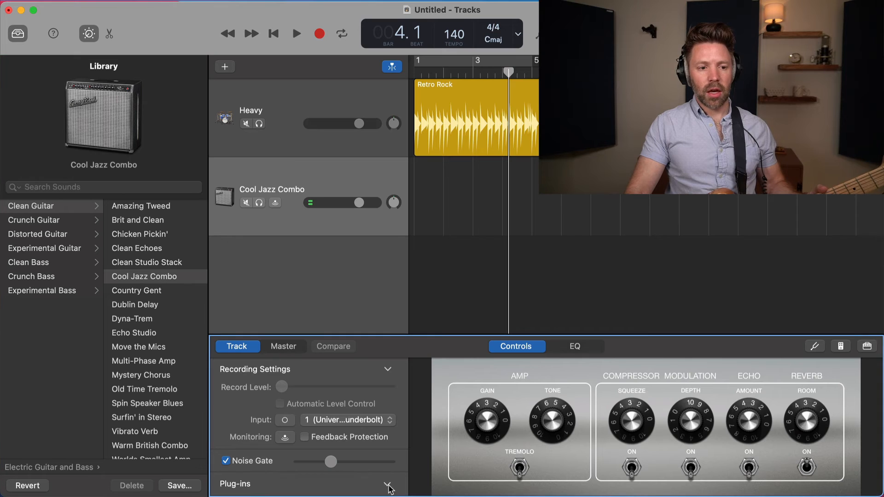
pyautogui.click(388, 485)
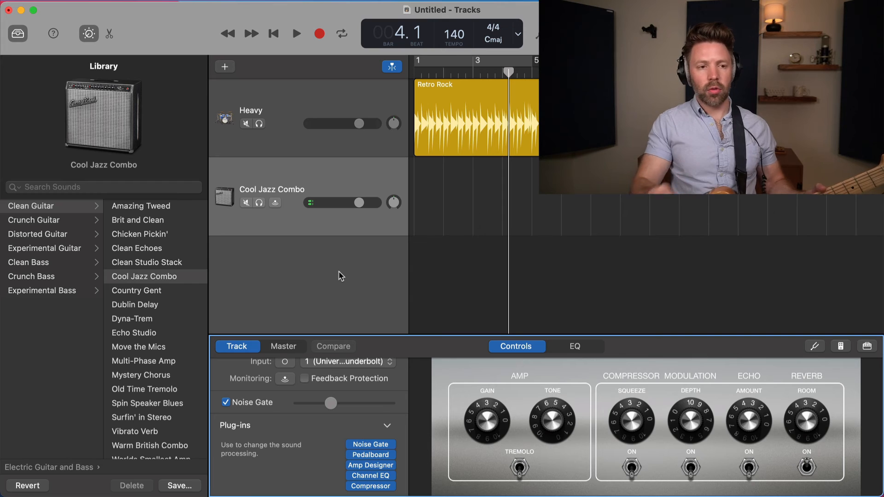
pyautogui.moveTo(339, 270)
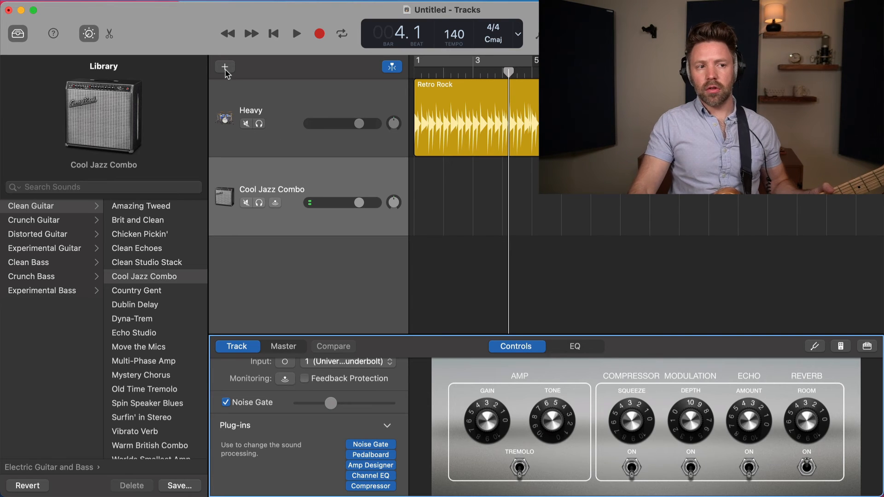
# Step: Add a microphone audio track and a software instrument track set to the Flute Organ pipe-organ sound
pyautogui.click(225, 66)
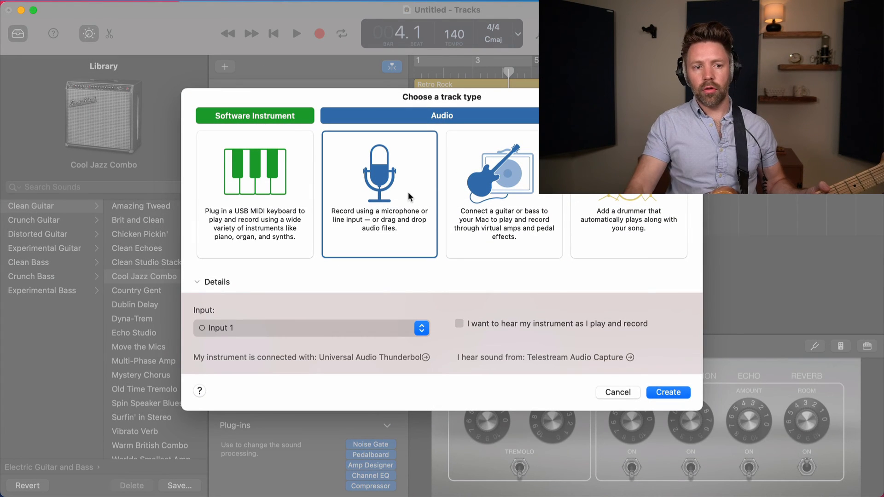
pyautogui.click(668, 392)
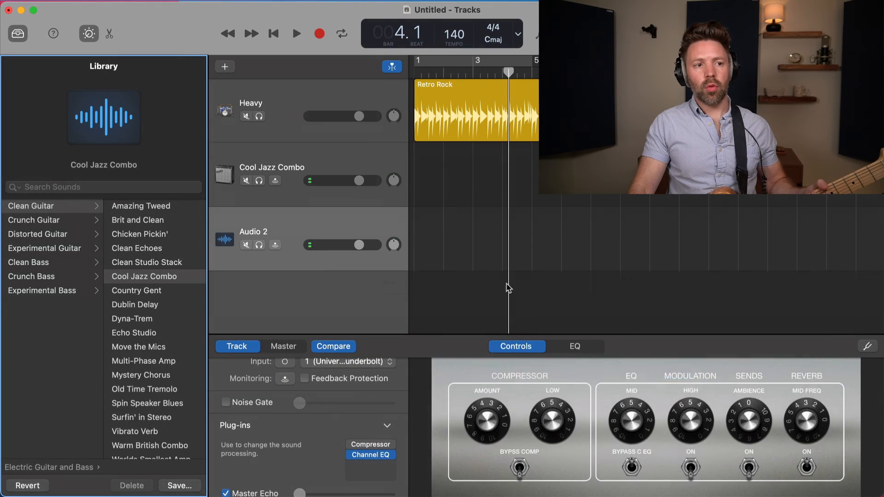
pyautogui.click(224, 66)
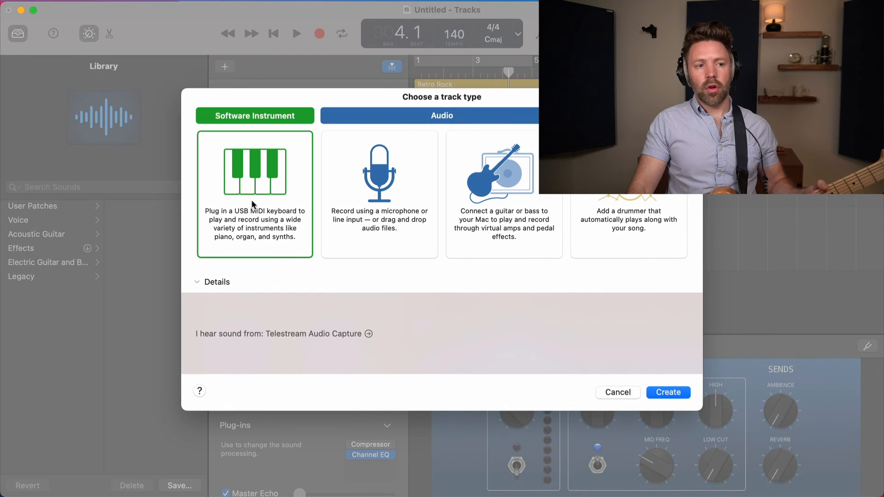
pyautogui.click(667, 392)
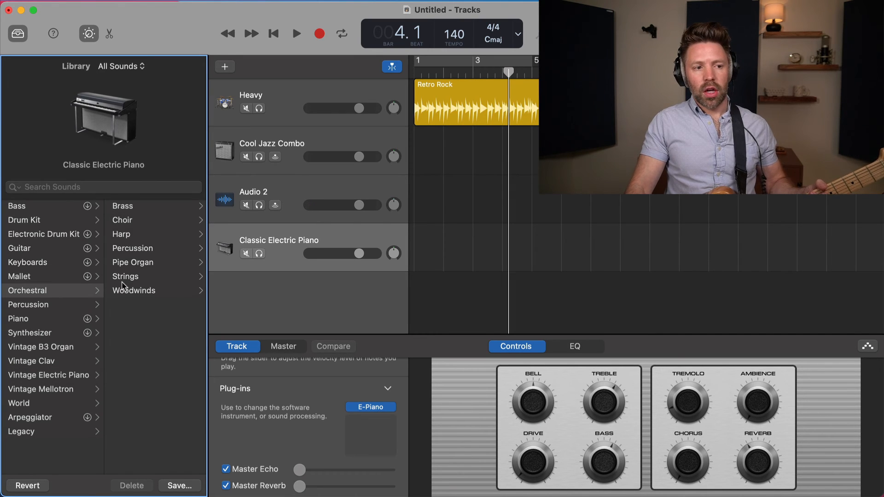
pyautogui.click(132, 263)
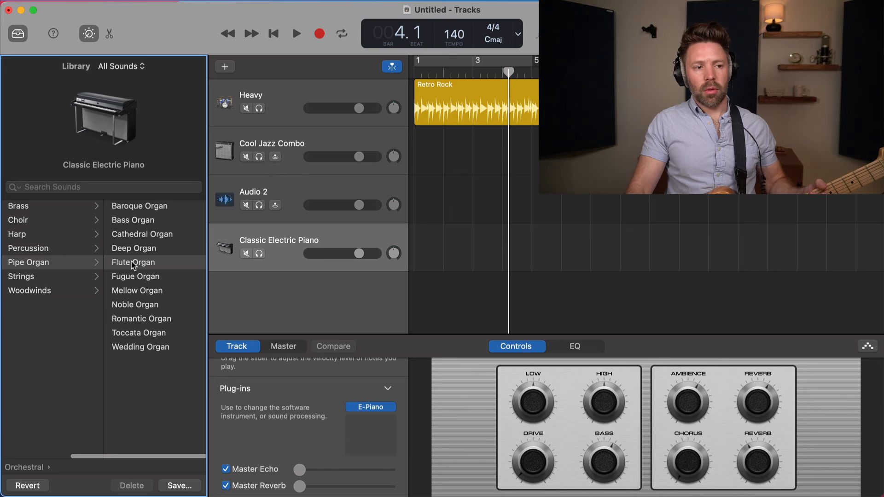
pyautogui.click(133, 263)
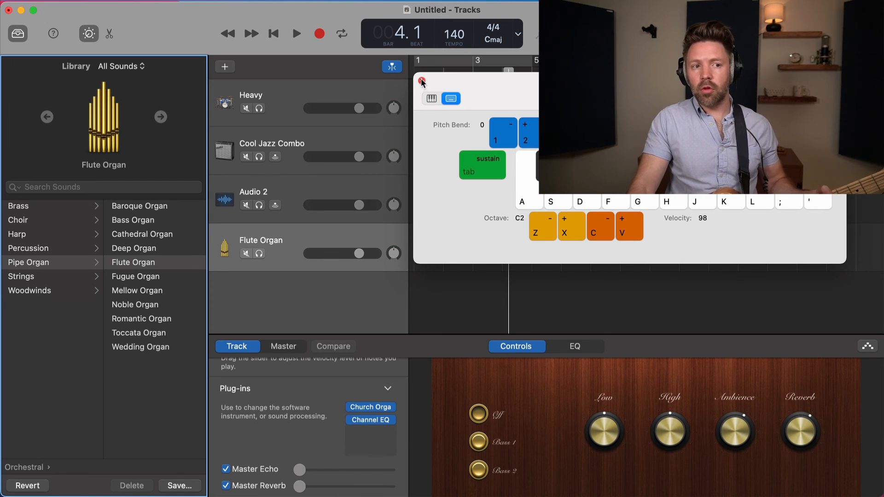
pyautogui.click(422, 82)
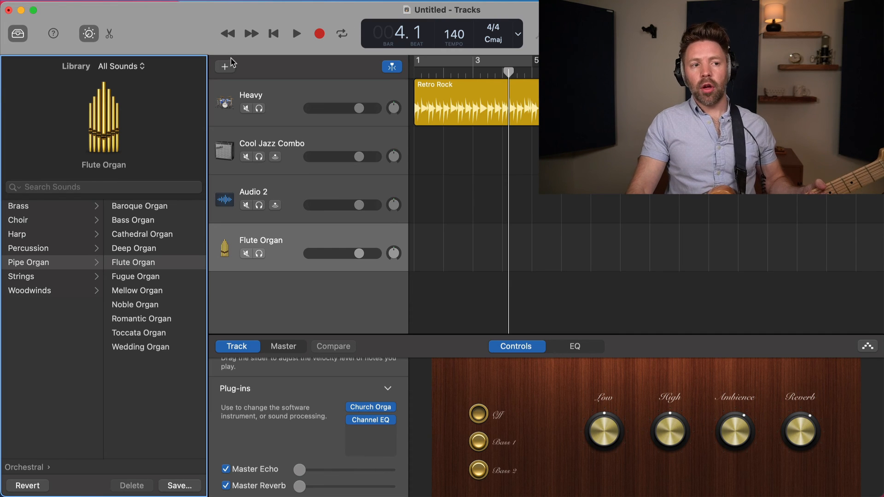
# Step: Reopen the track-type chooser and settle on the microphone audio option
pyautogui.click(225, 67)
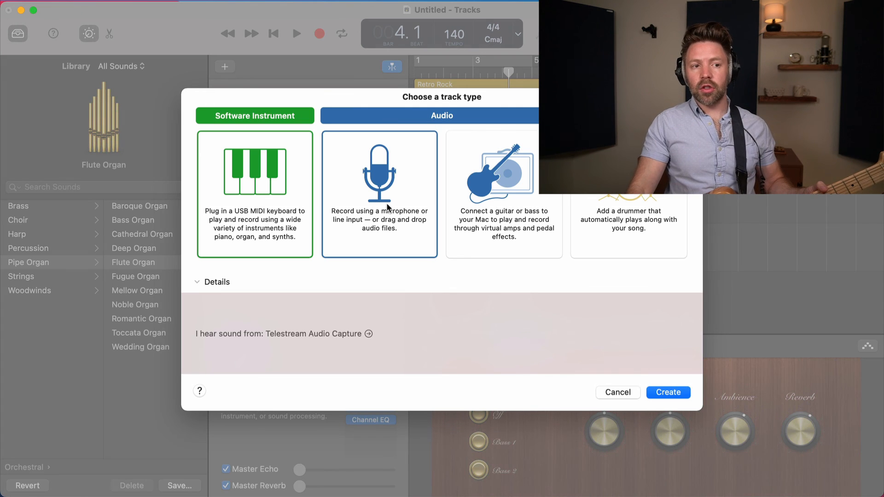
pyautogui.click(504, 194)
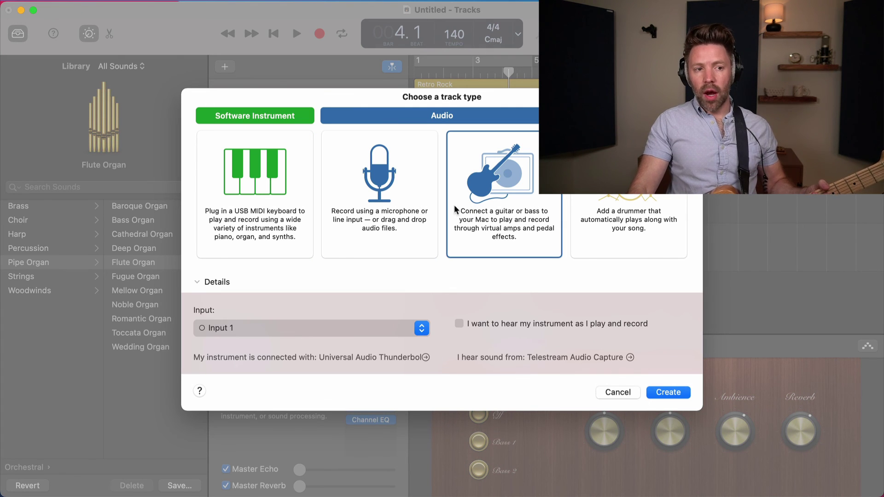
pyautogui.moveTo(412, 213)
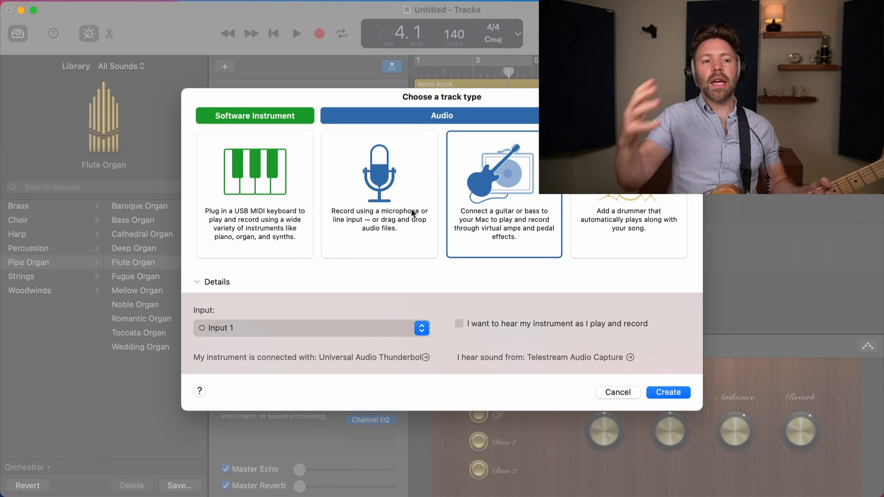
pyautogui.click(379, 194)
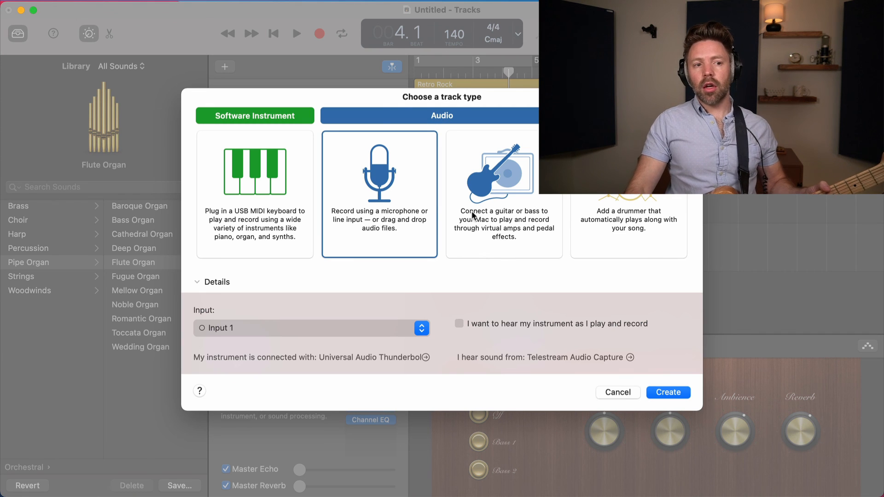
pyautogui.moveTo(415, 219)
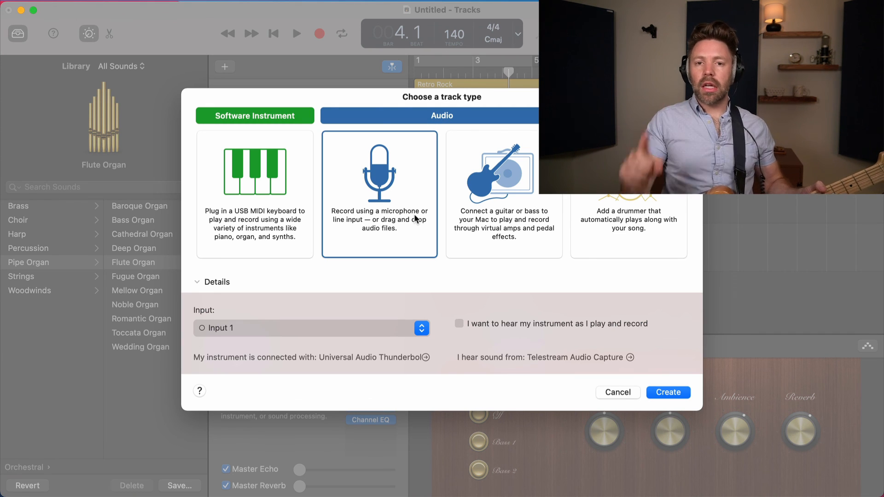